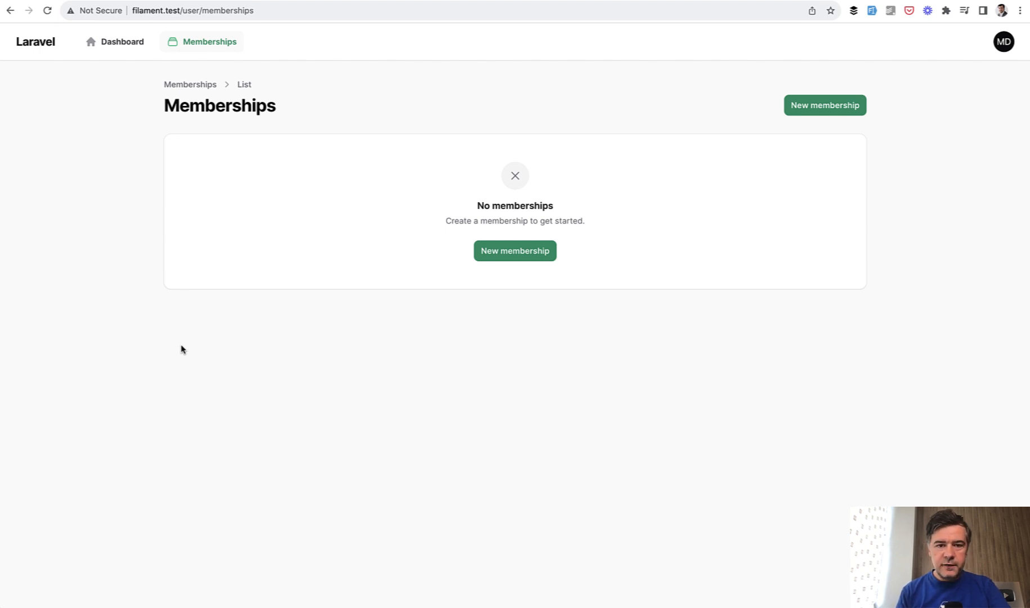
pyautogui.moveTo(354, 401)
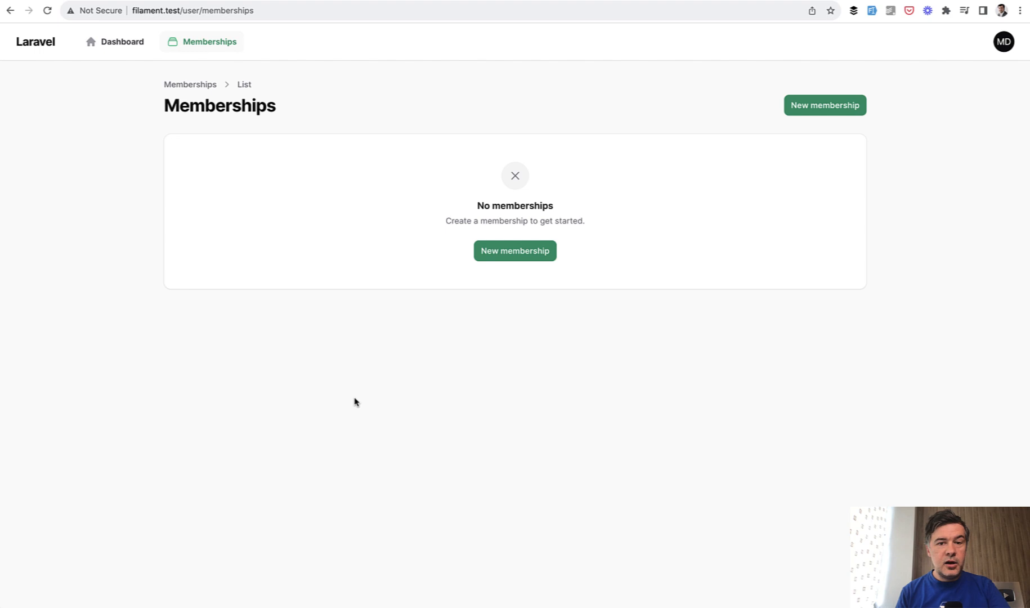
pyautogui.moveTo(206, 256)
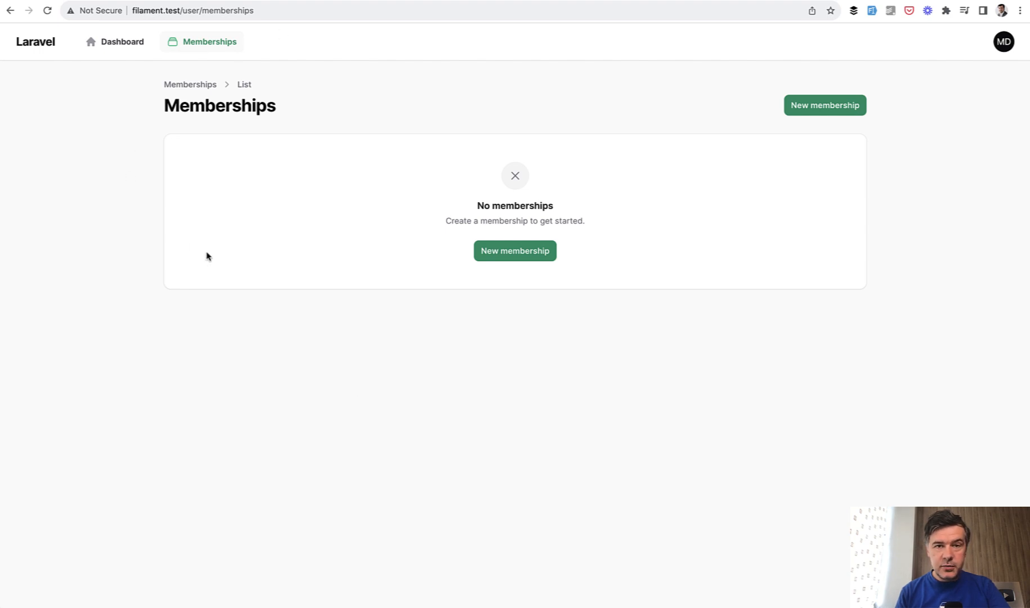
pyautogui.moveTo(274, 309)
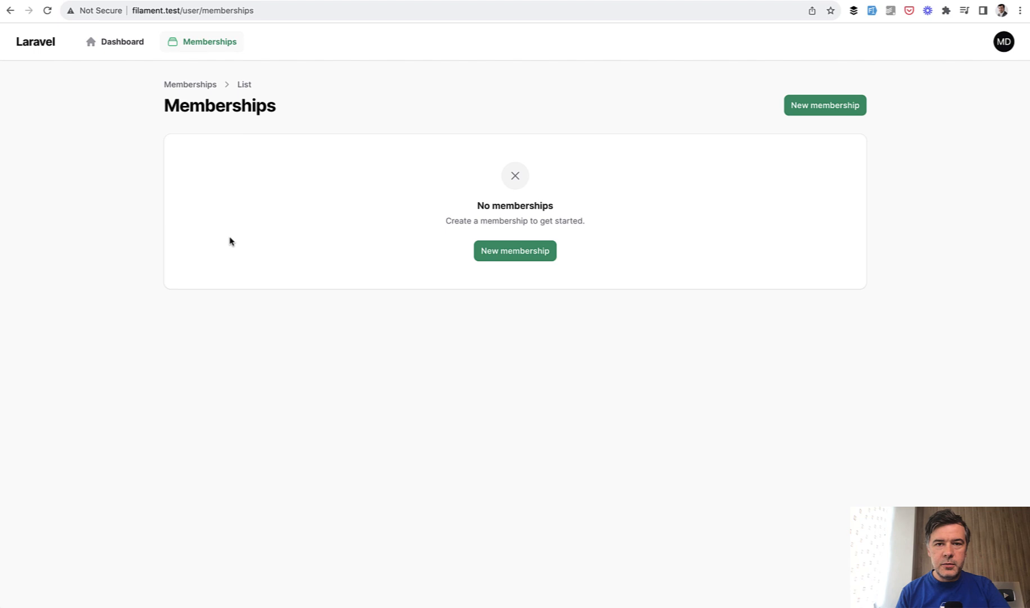
pyautogui.moveTo(168, 13)
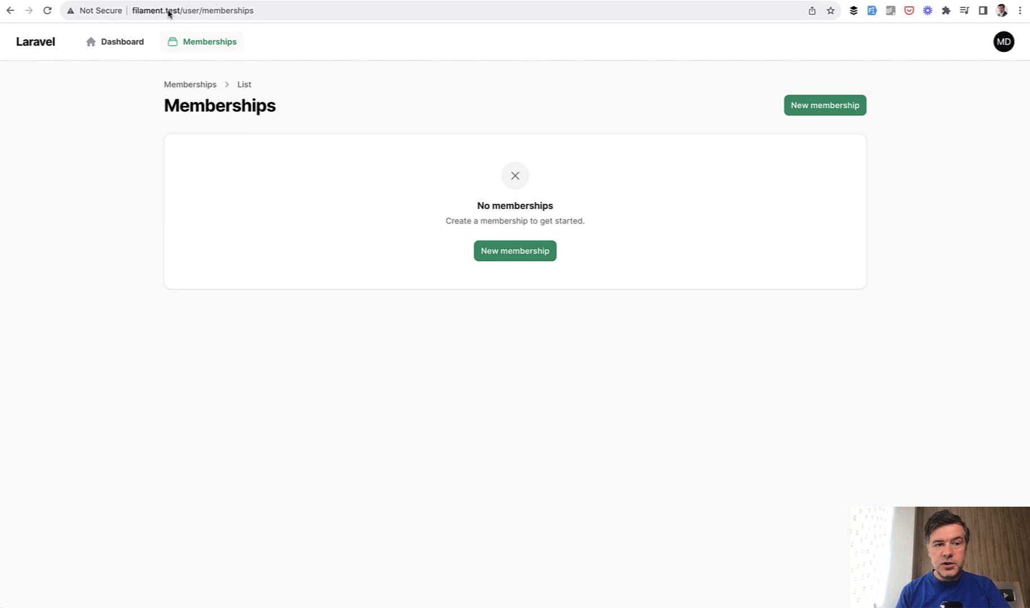
pyautogui.moveTo(234, 315)
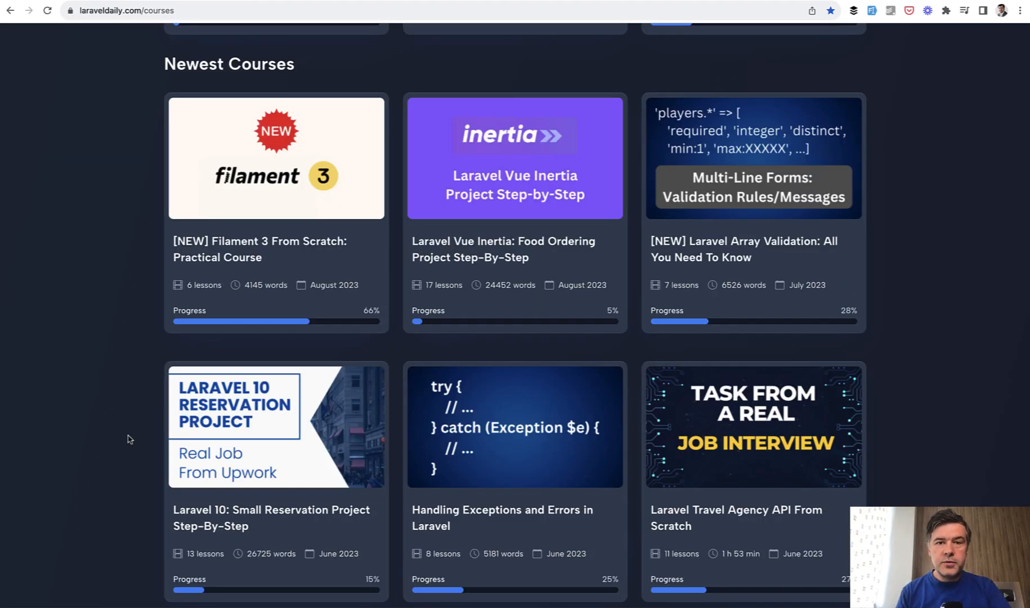
pyautogui.moveTo(310, 323)
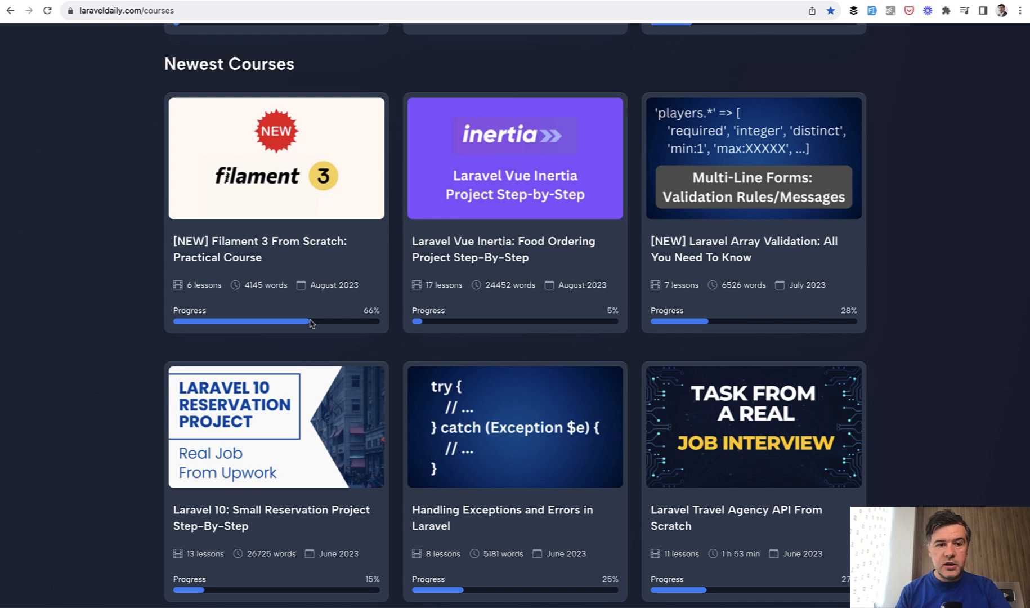
pyautogui.moveTo(249, 182)
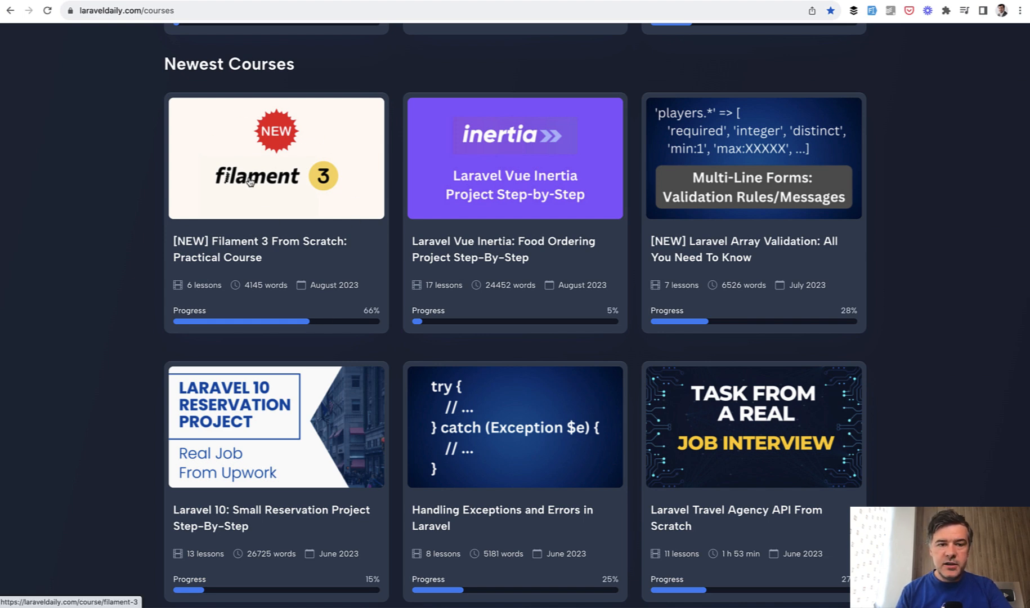
# Open the 'Filament 3 From Scratch: Practical Course' page from the Newest Courses list.
pyautogui.click(275, 157)
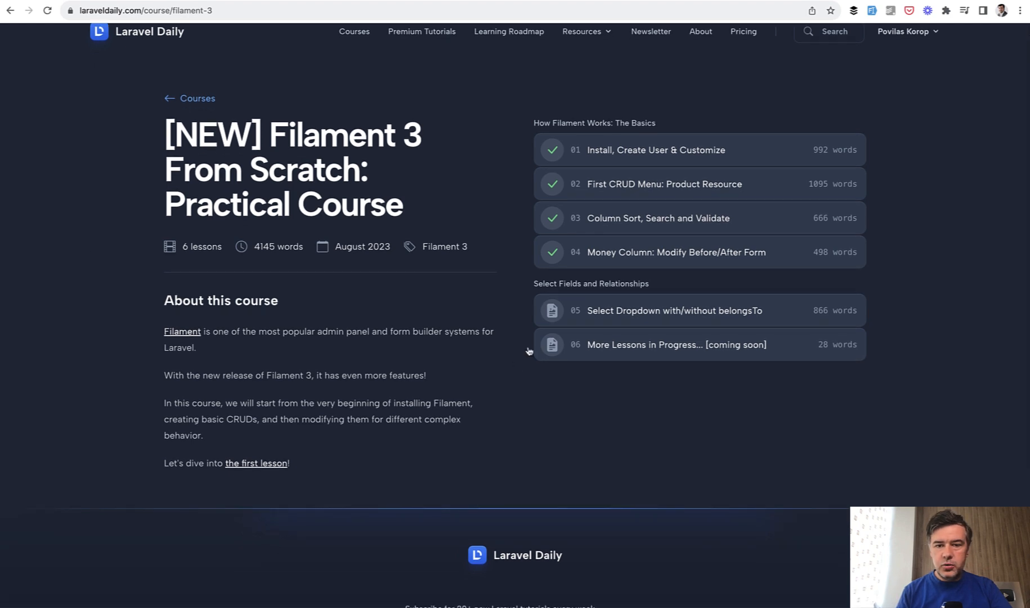
pyautogui.moveTo(995, 399)
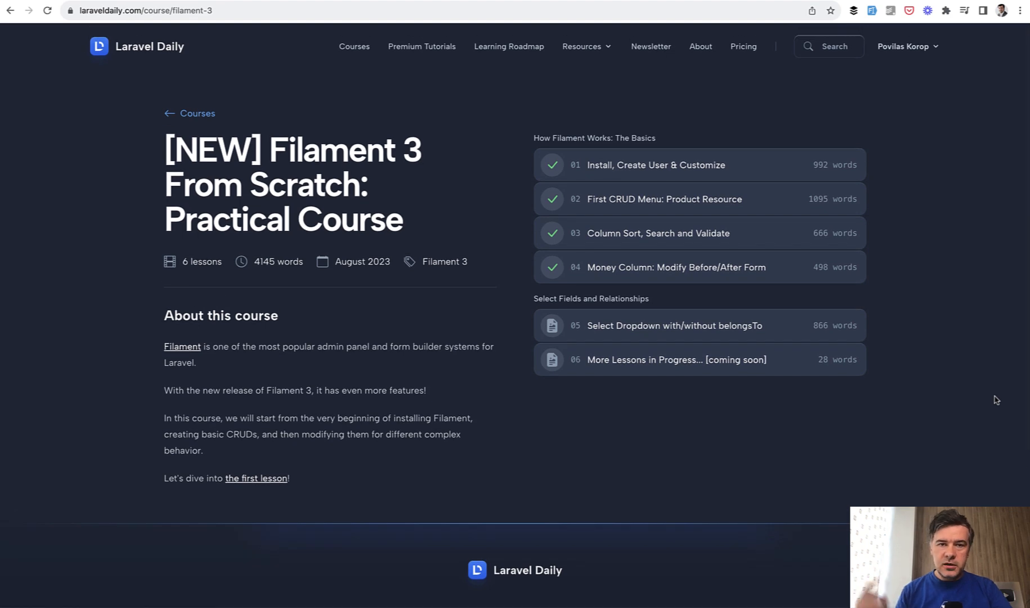
pyautogui.moveTo(302, 297)
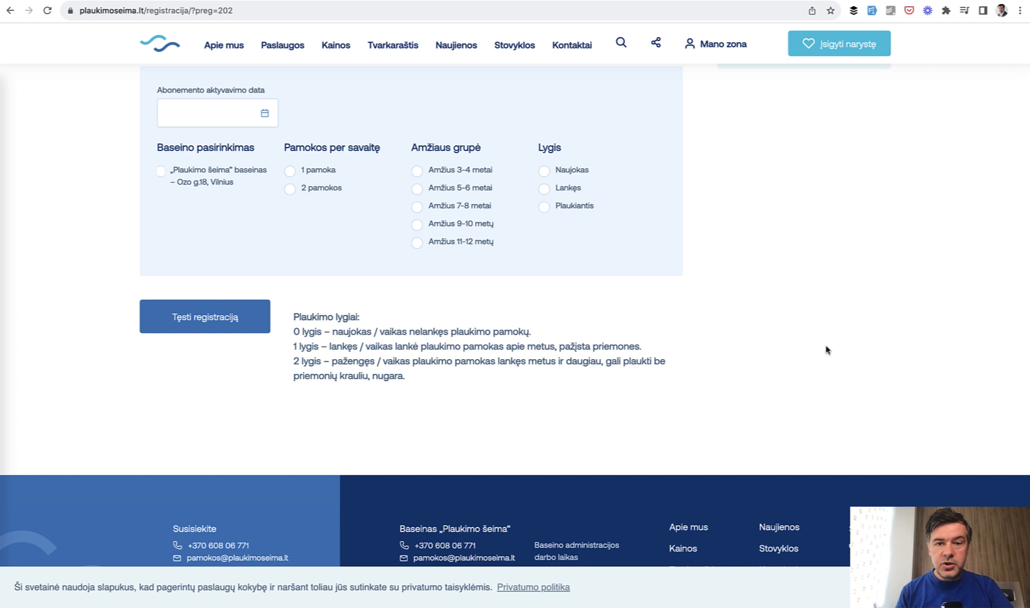
pyautogui.moveTo(830, 353)
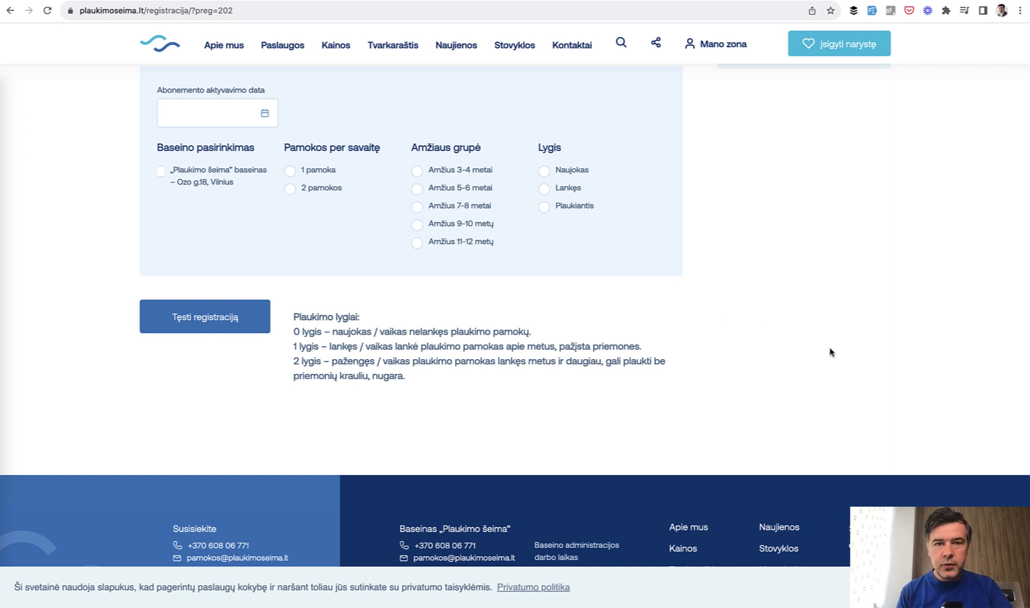
pyautogui.moveTo(226, 113)
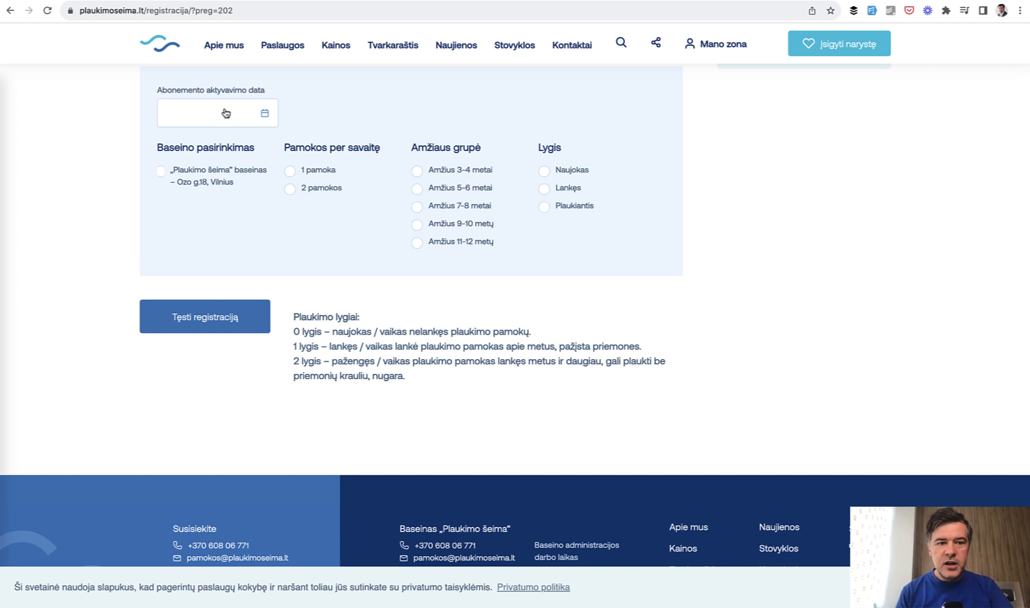
# Choose Plaukimo šeima pool, one lesson weekly, ages 3-4 and Naujokas level, then view the timetable.
pyautogui.click(217, 112)
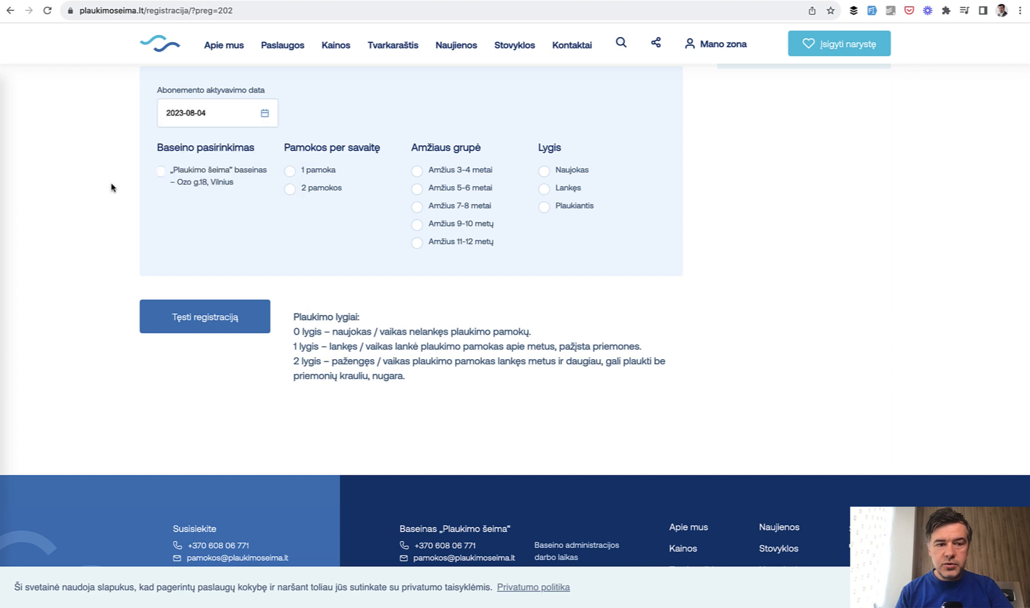
pyautogui.click(160, 171)
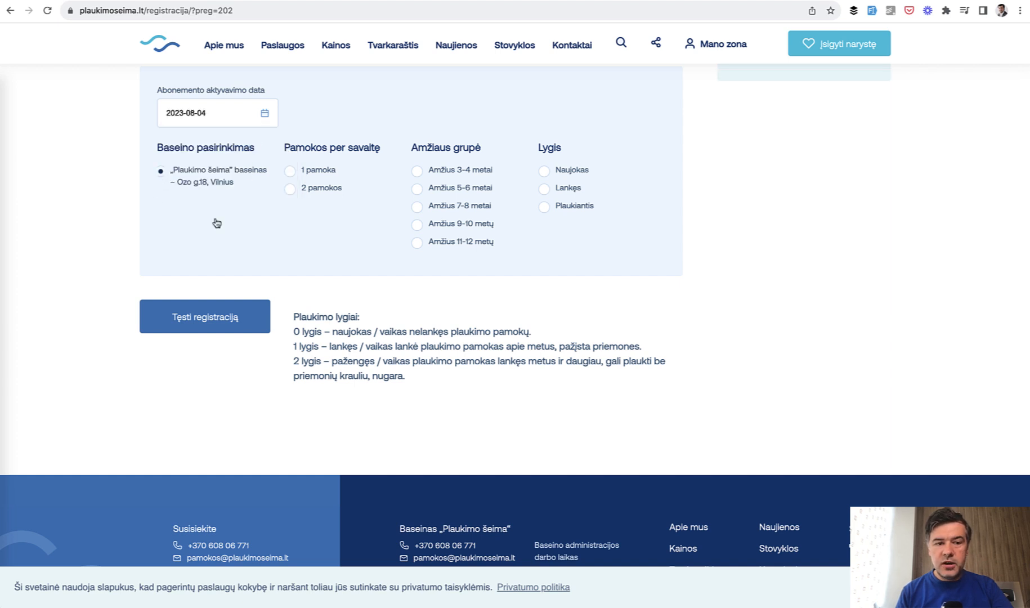
pyautogui.moveTo(110, 189)
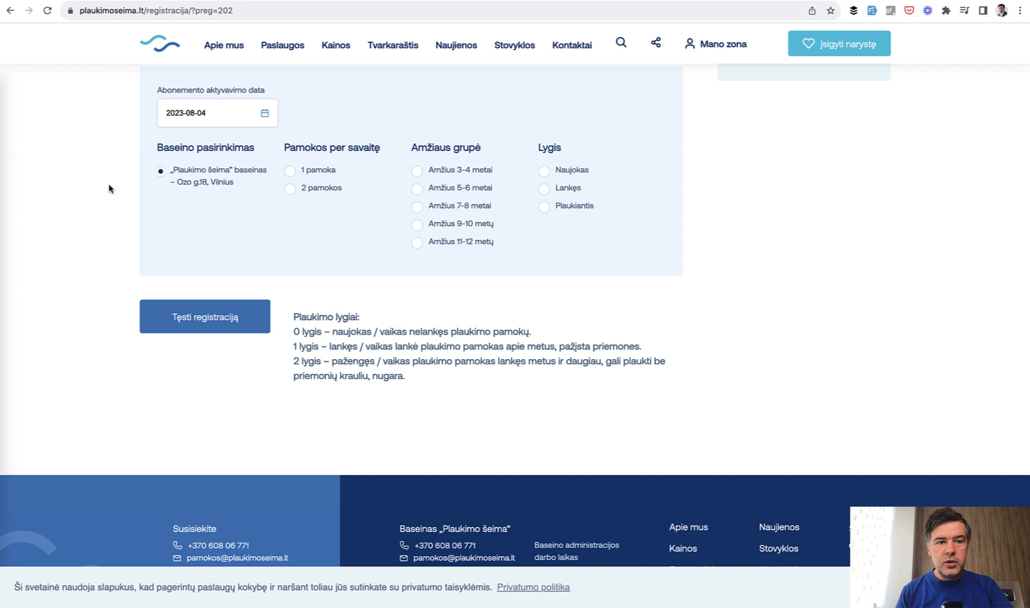
pyautogui.moveTo(325, 174)
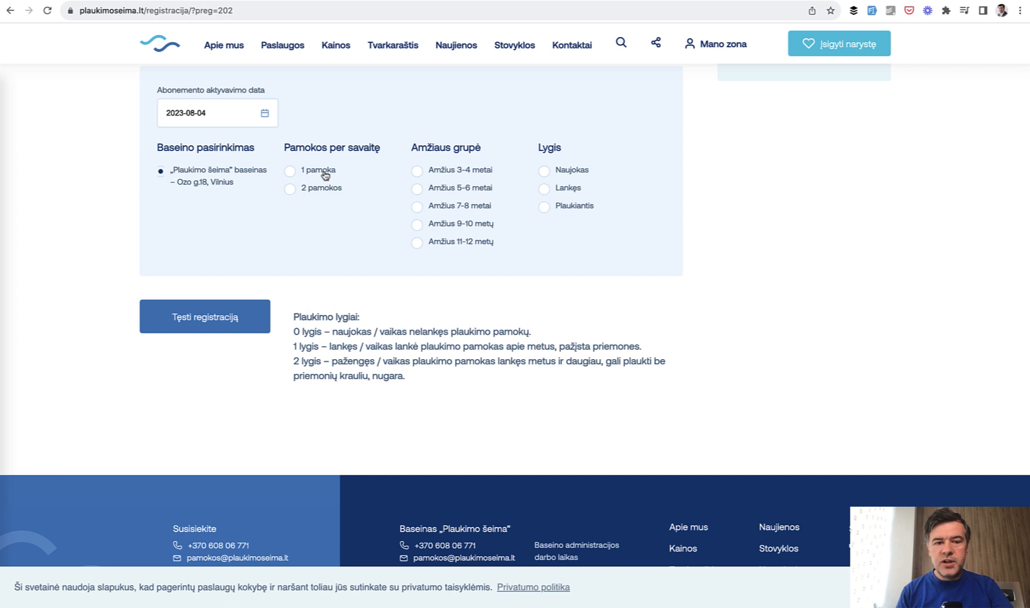
pyautogui.click(289, 171)
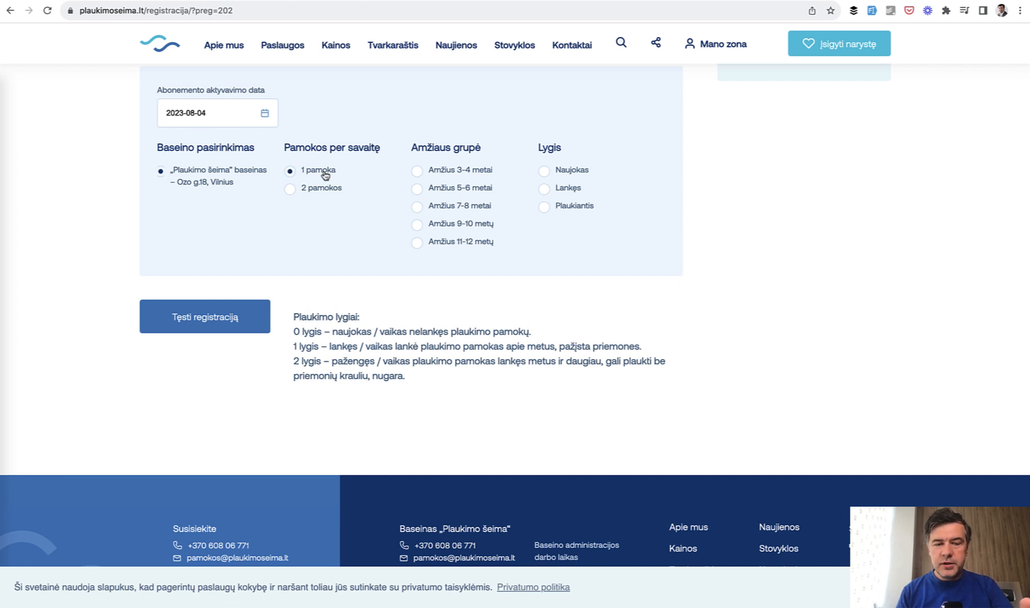
pyautogui.moveTo(485, 189)
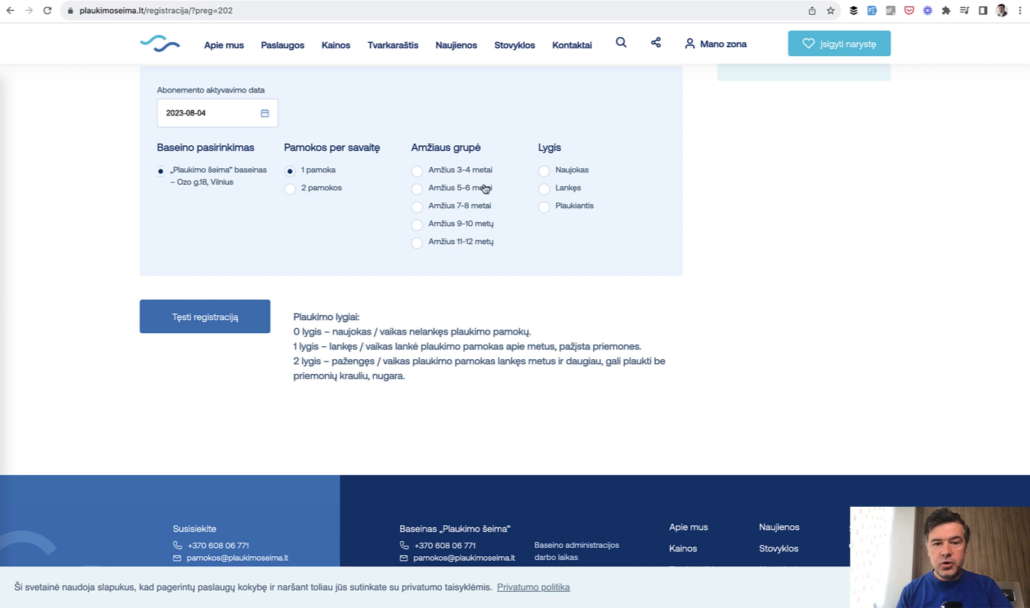
pyautogui.moveTo(449, 172)
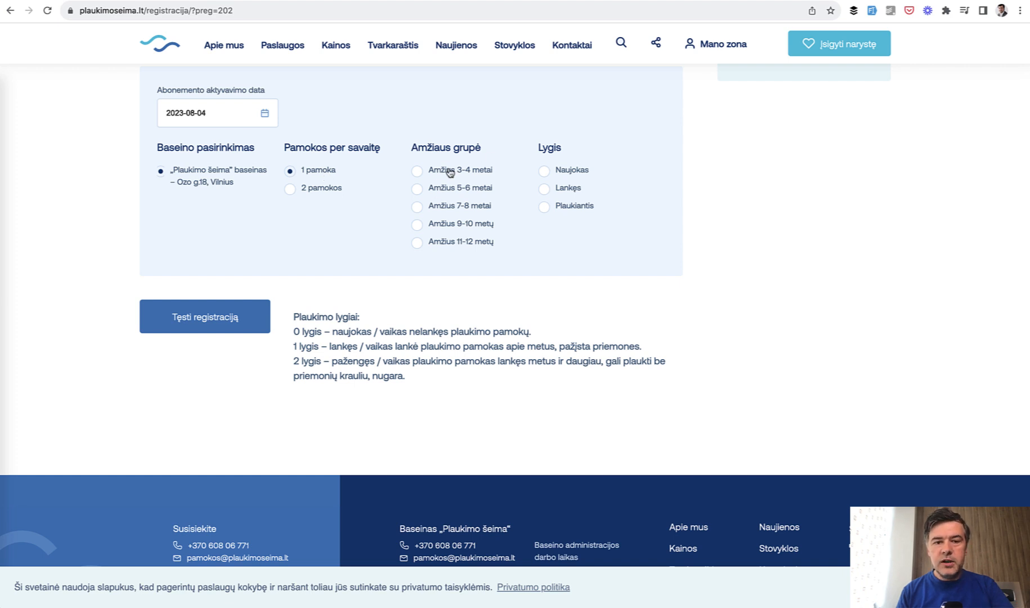
pyautogui.click(417, 170)
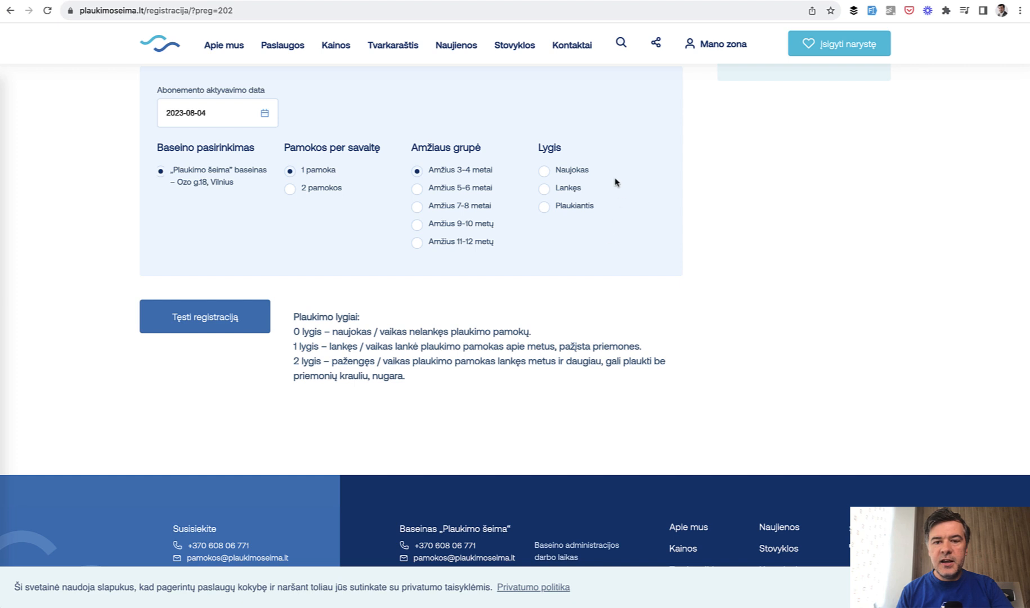
pyautogui.moveTo(592, 169)
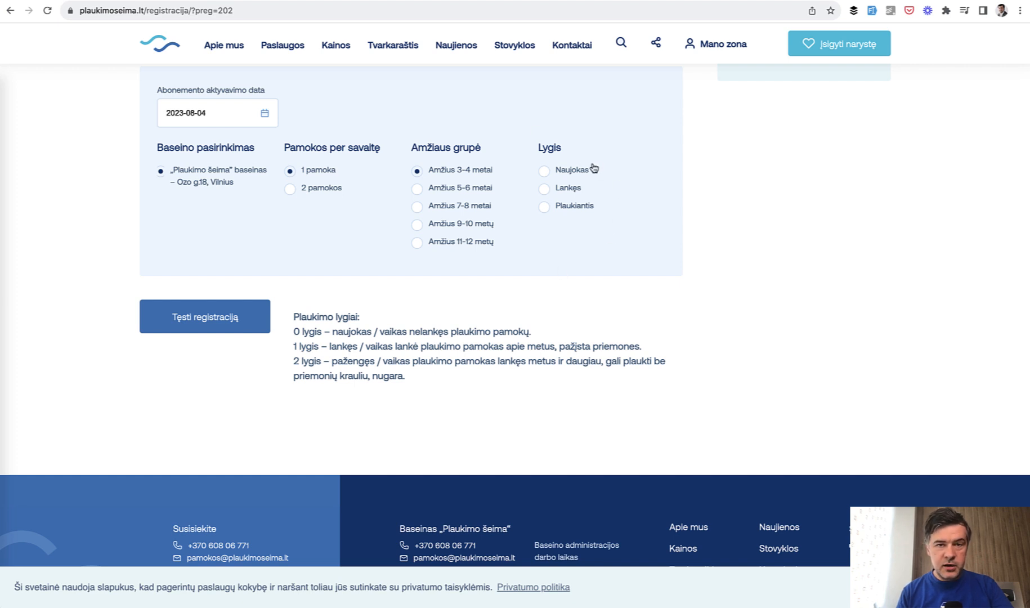
pyautogui.click(544, 170)
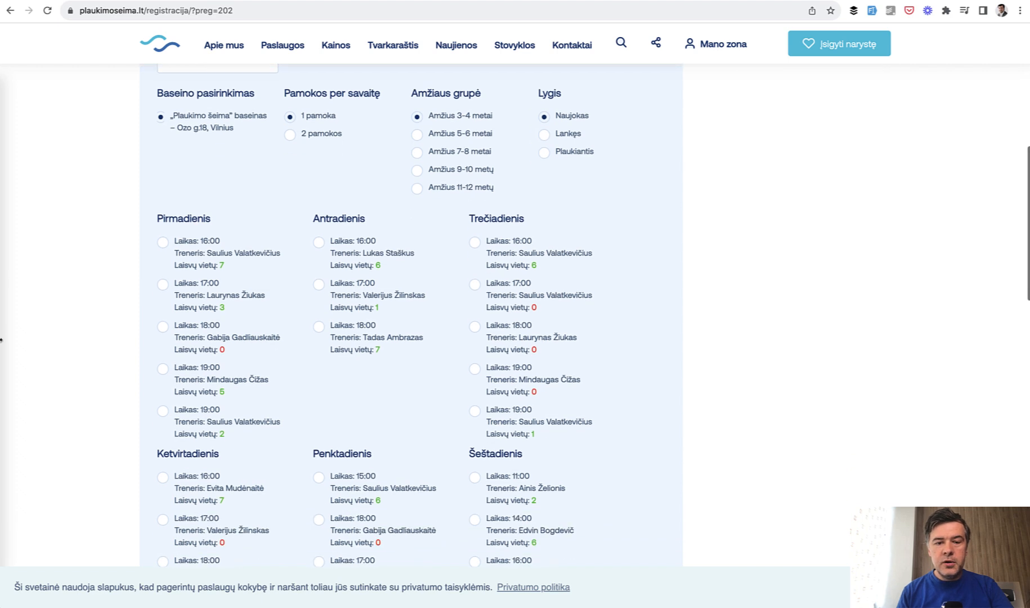
pyautogui.scroll(-3)
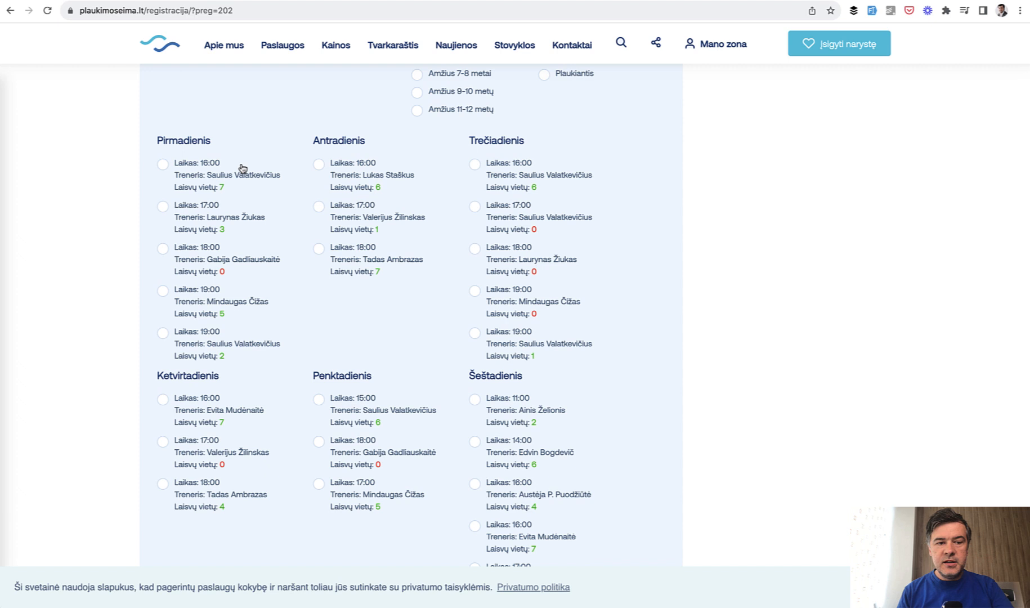
pyautogui.scroll(-3)
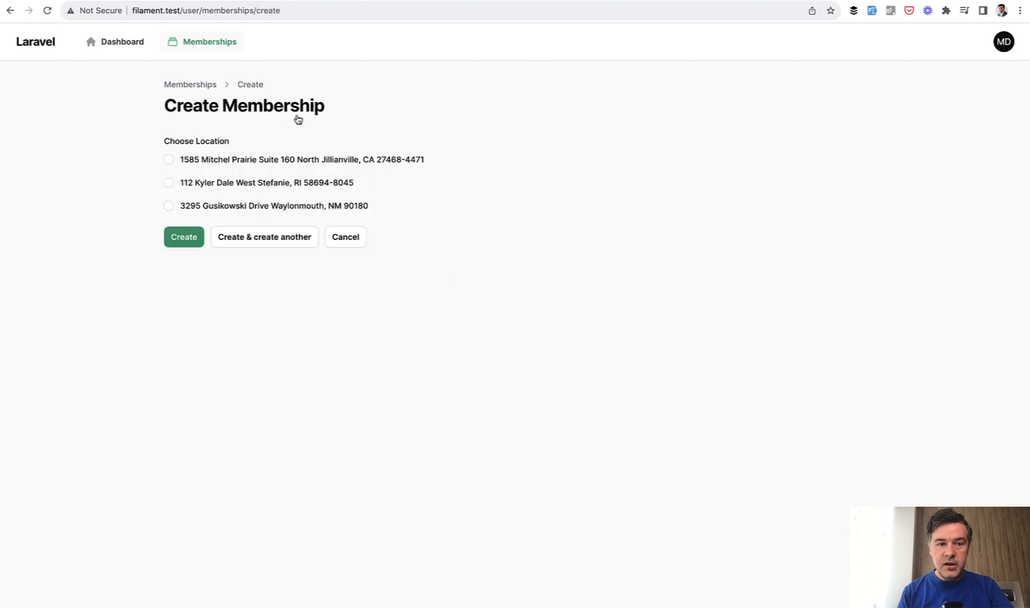
pyautogui.click(168, 159)
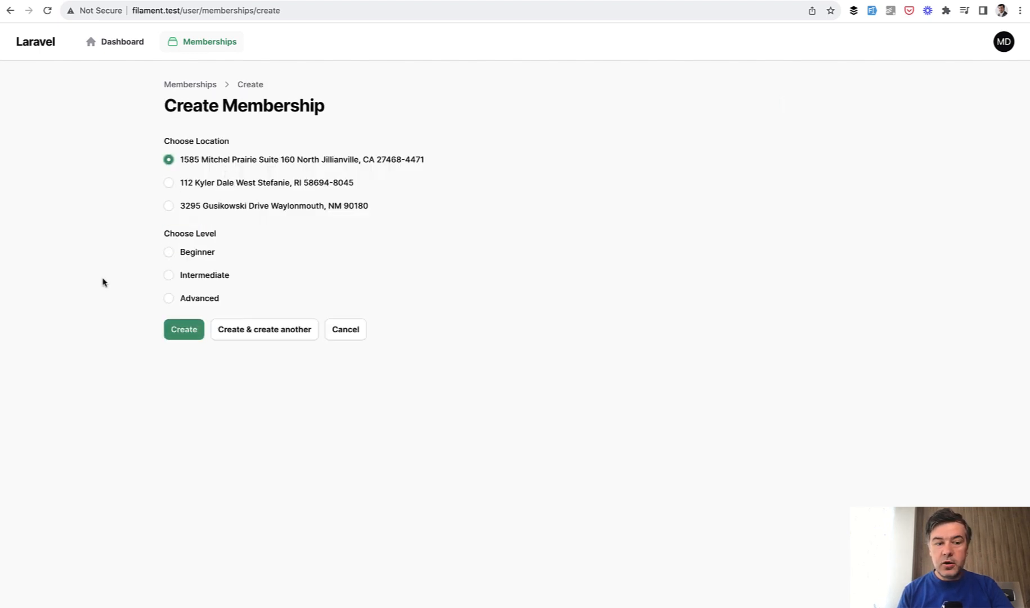
pyautogui.moveTo(174, 293)
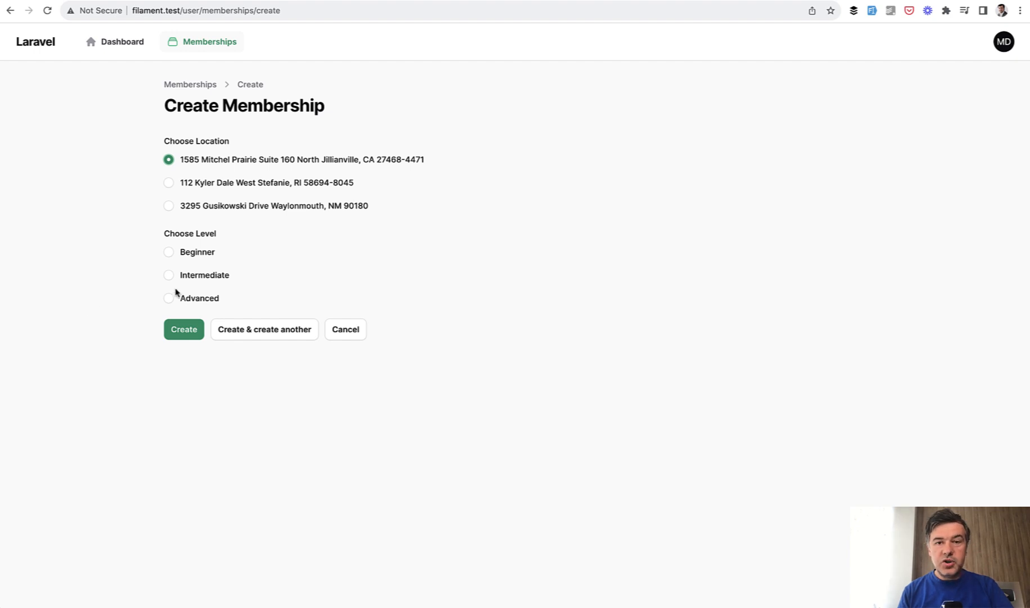
pyautogui.click(168, 256)
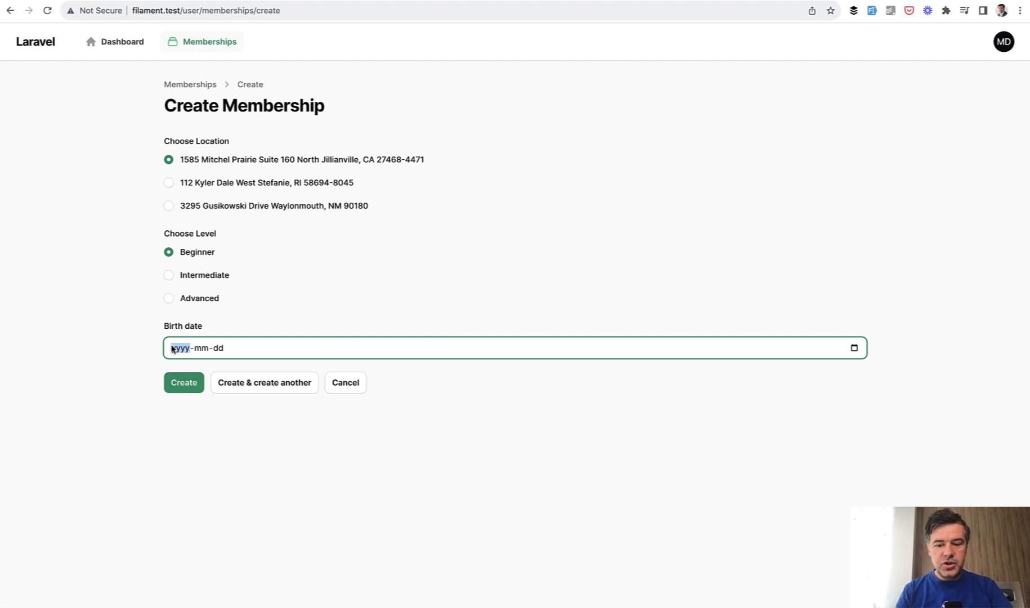
pyautogui.write('2015-02-10')
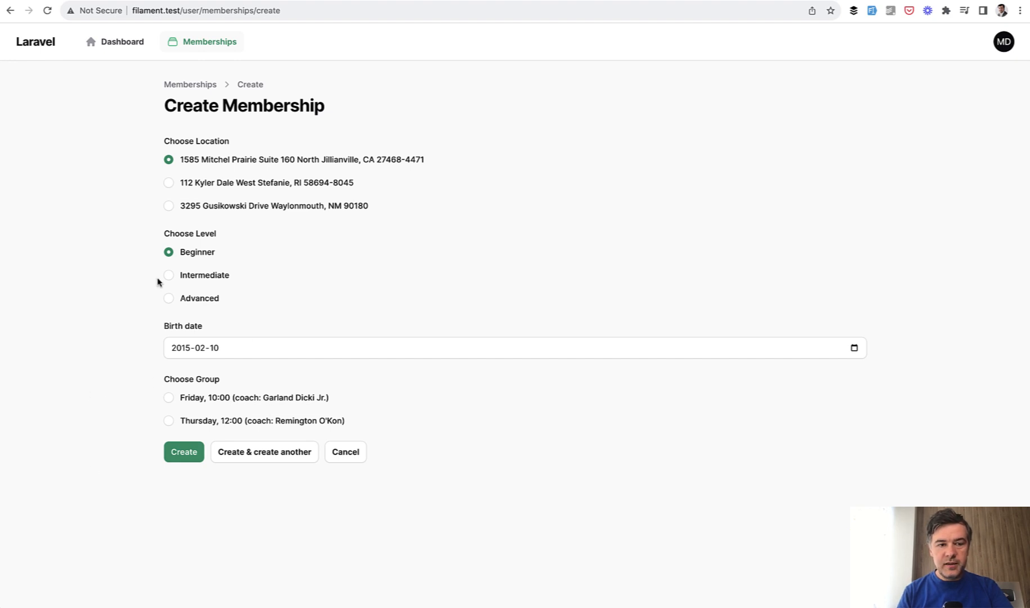
pyautogui.moveTo(327, 322)
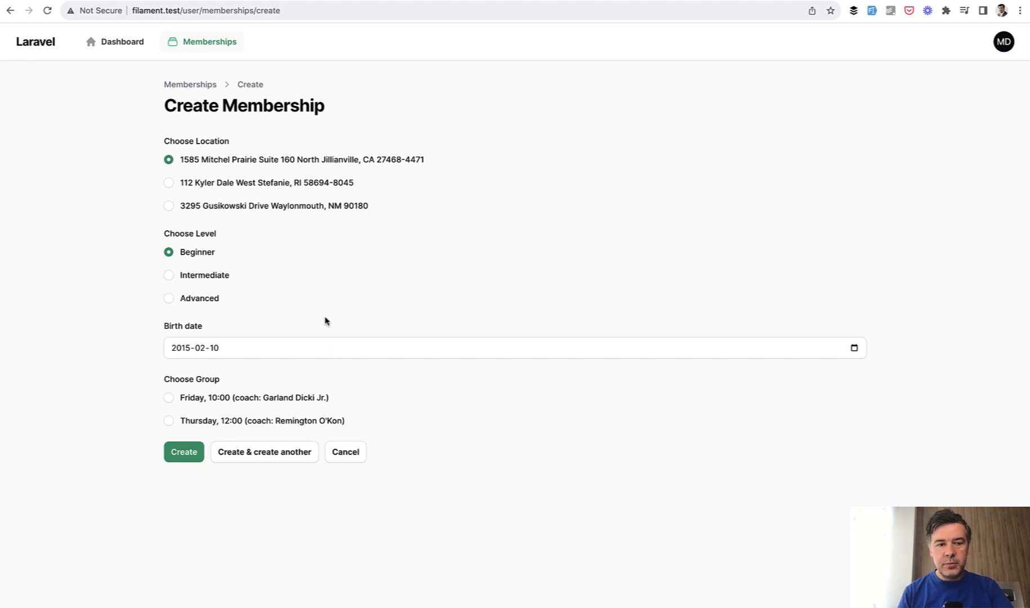
pyautogui.click(169, 275)
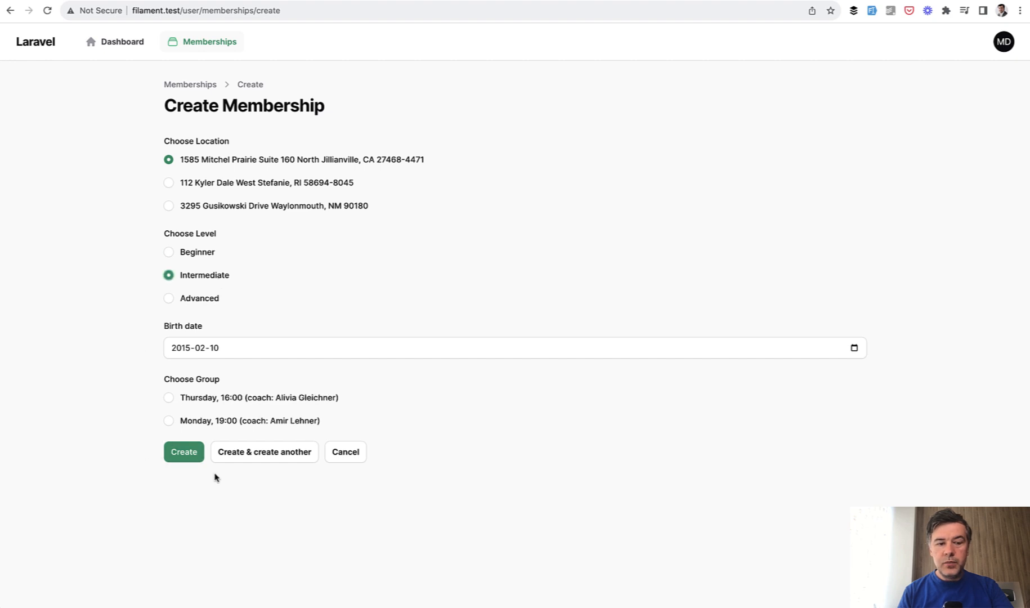
pyautogui.click(168, 252)
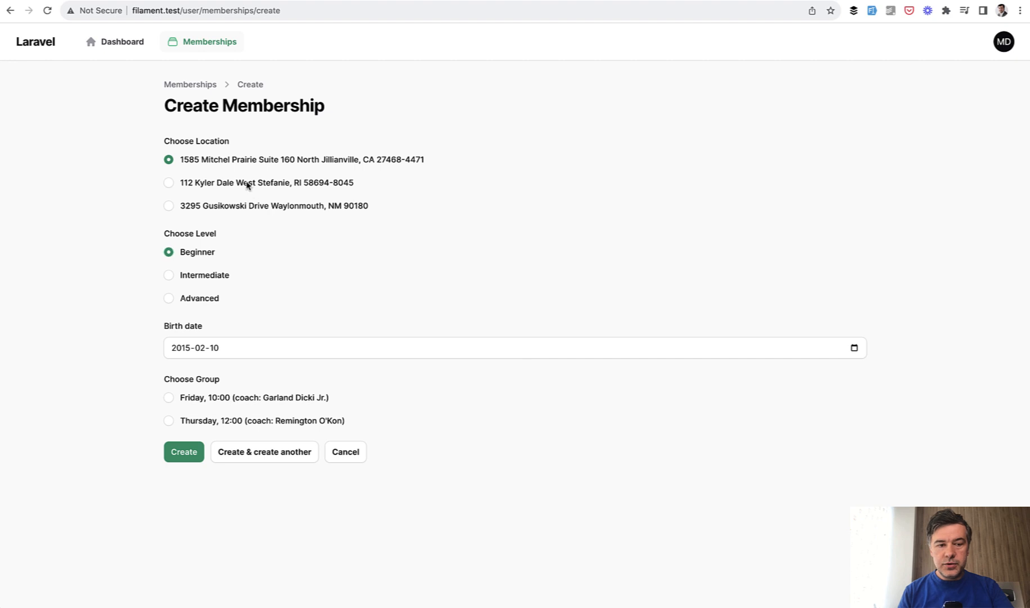
pyautogui.click(169, 183)
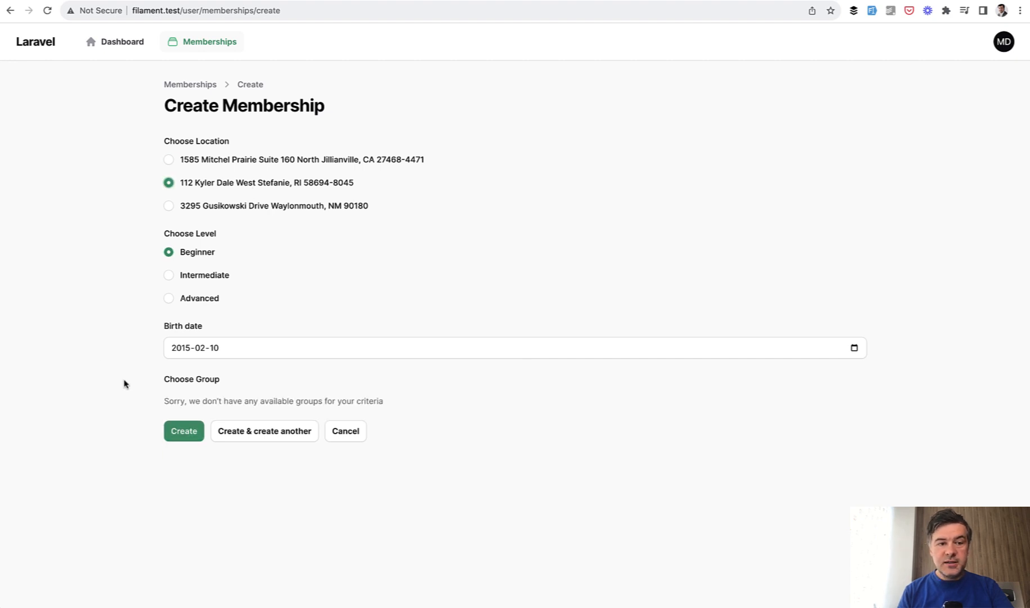
pyautogui.moveTo(351, 291)
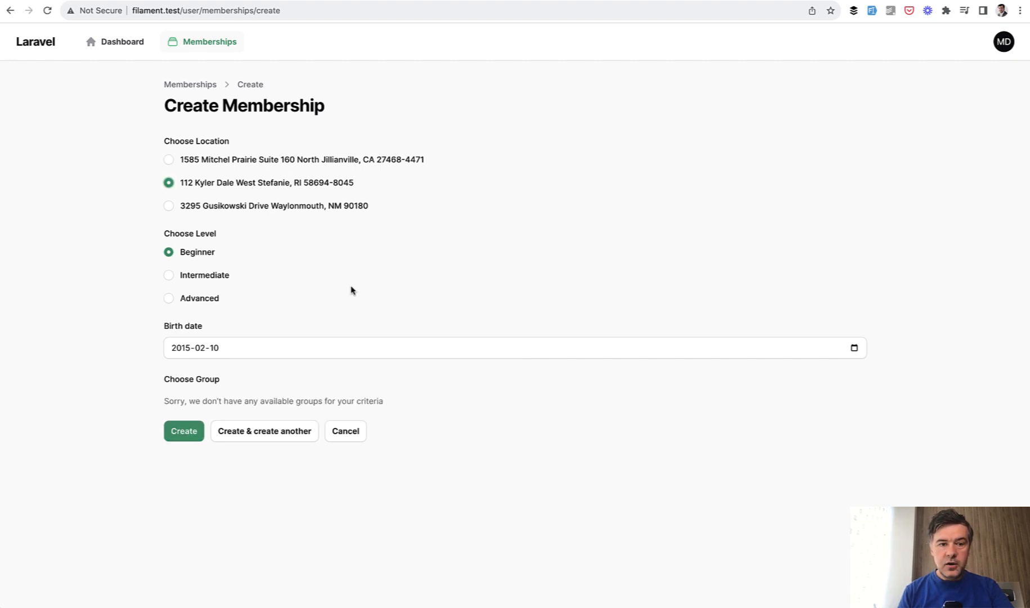
pyautogui.moveTo(5, 412)
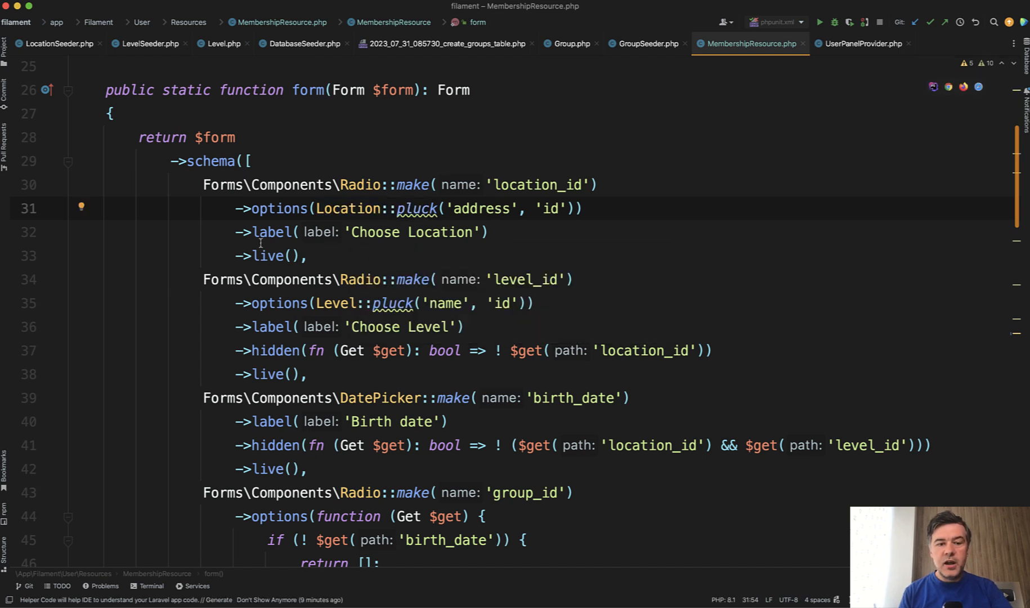
pyautogui.click(270, 255)
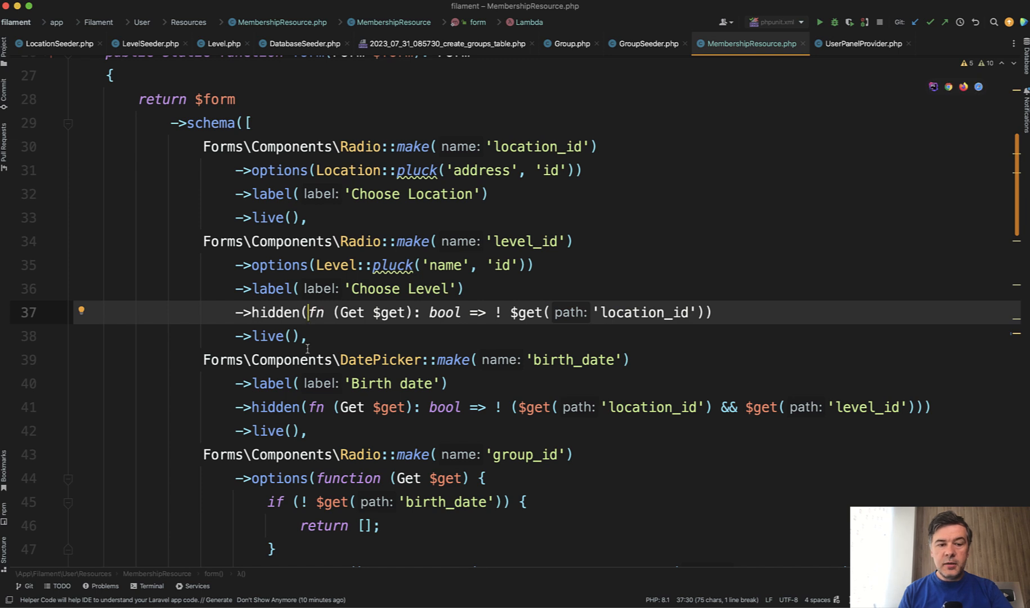
pyautogui.moveTo(390, 312)
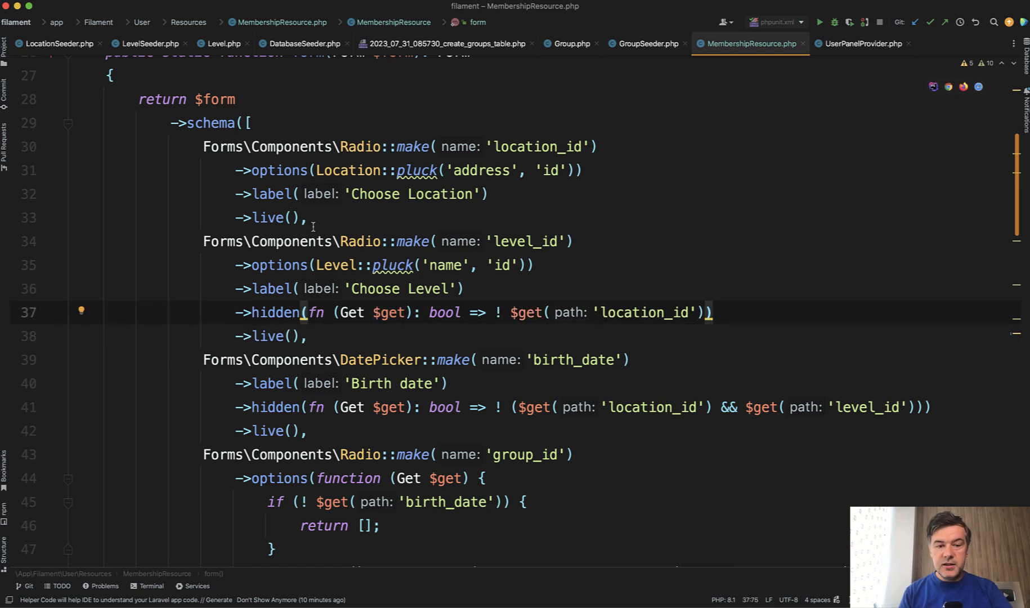
pyautogui.doubleClick(274, 312)
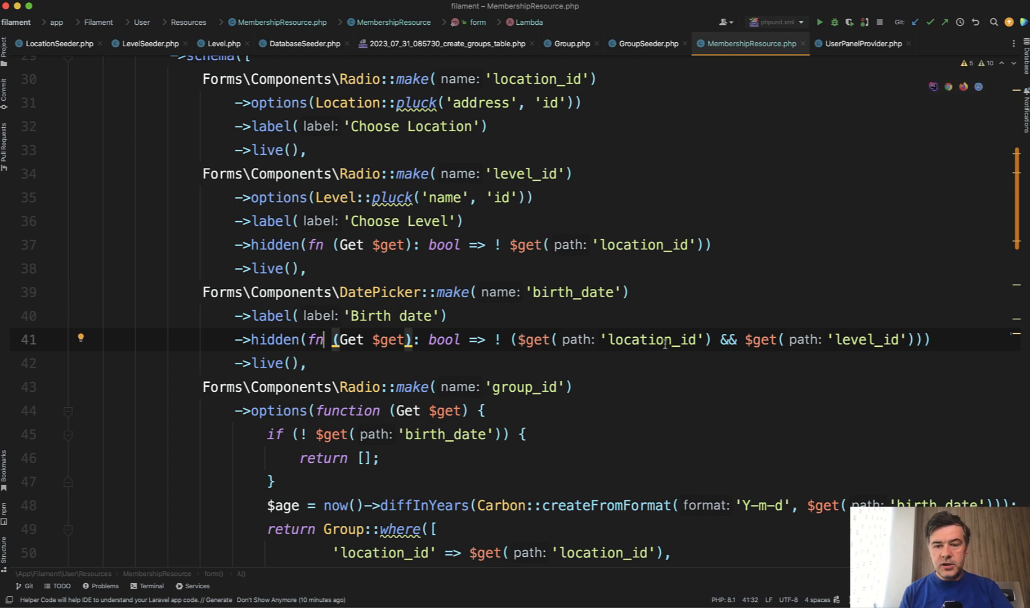
pyautogui.doubleClick(868, 338)
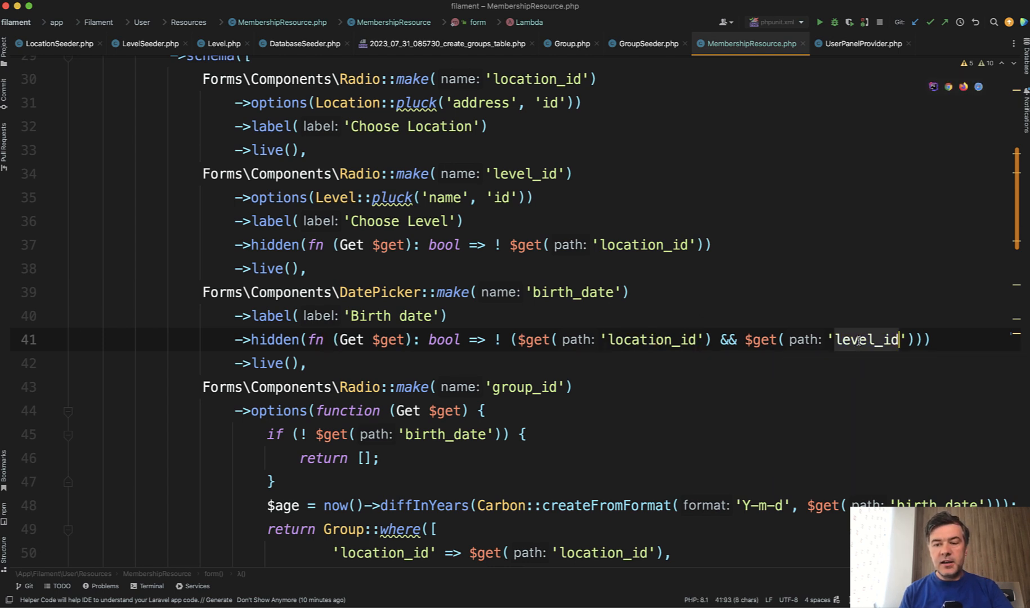
pyautogui.moveTo(272, 315)
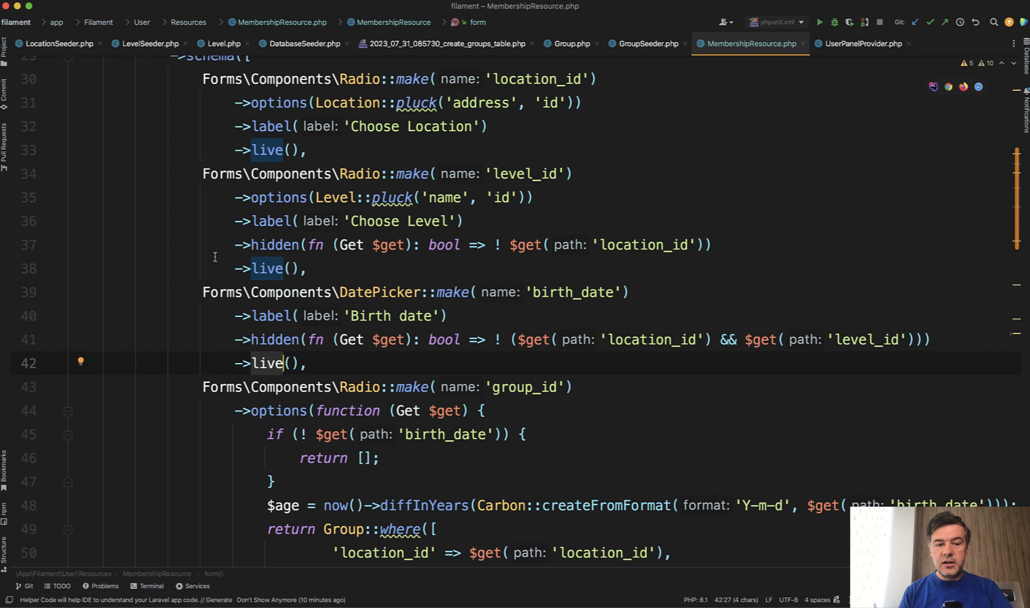
pyautogui.scroll(-3)
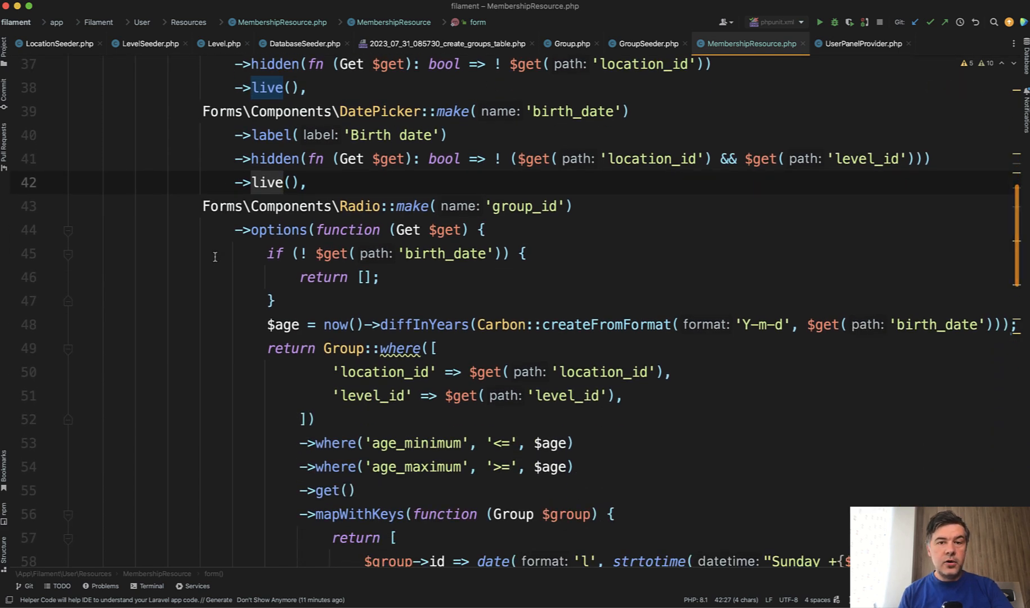
pyautogui.scroll(-3)
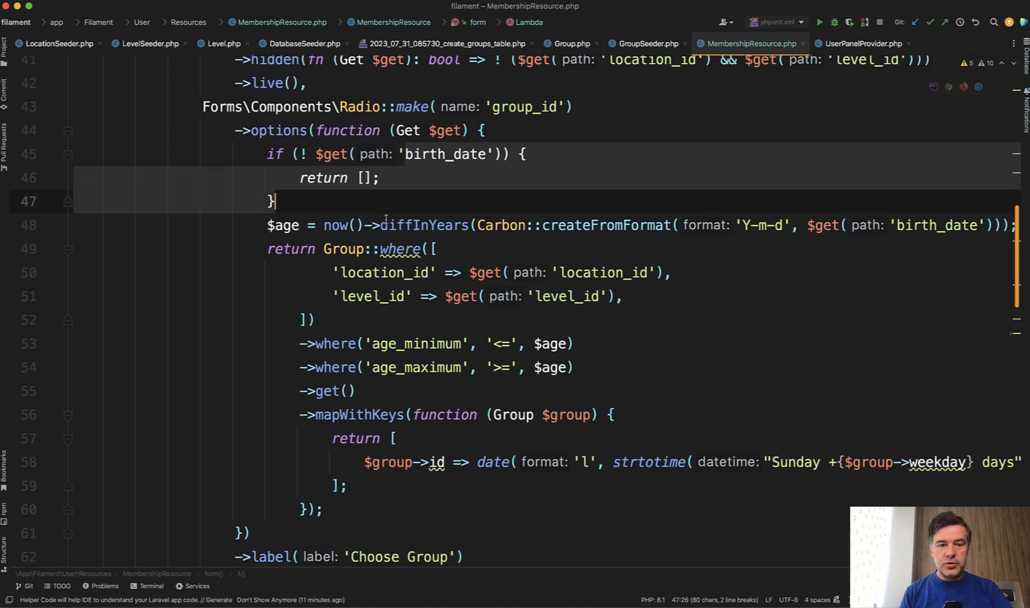
pyautogui.scroll(-3)
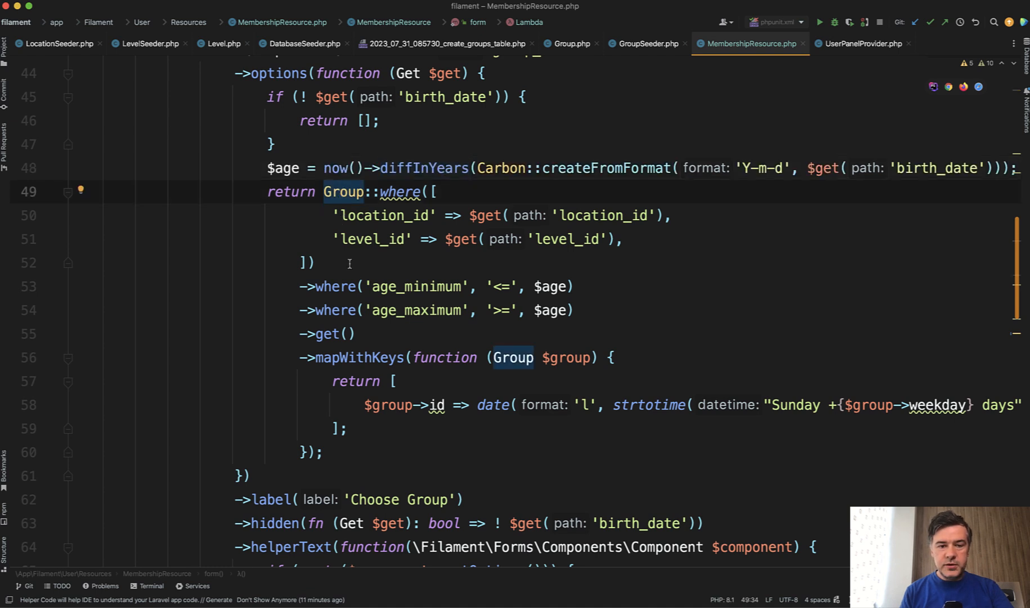
pyautogui.scroll(-3)
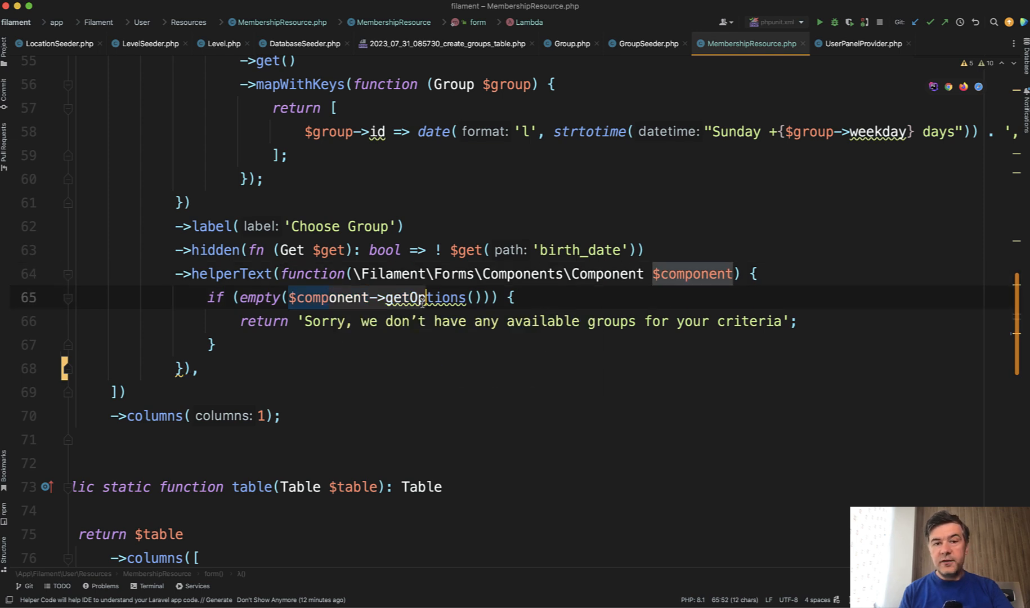
pyautogui.click(408, 321)
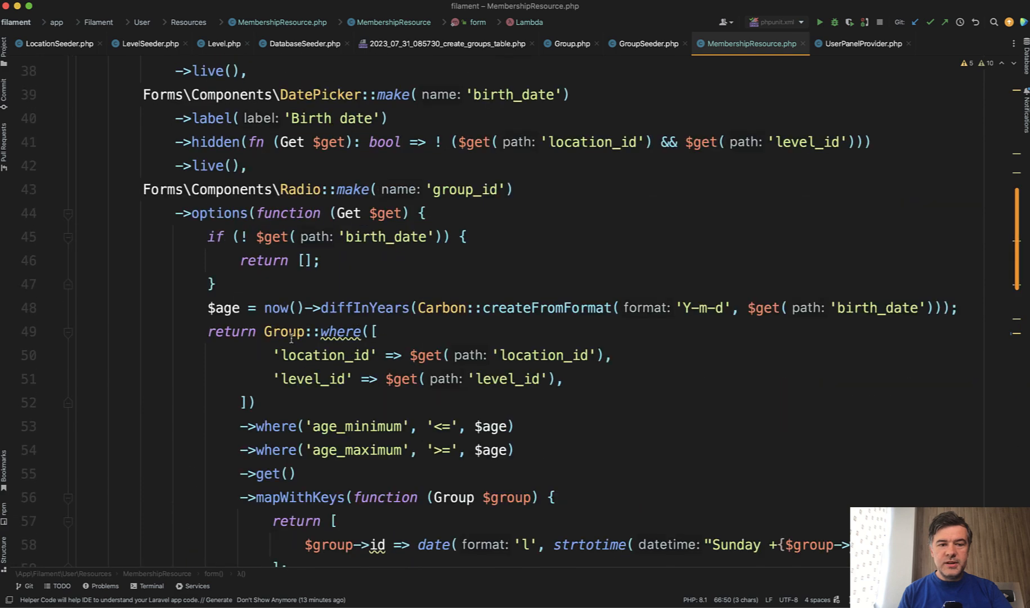
pyautogui.scroll(3)
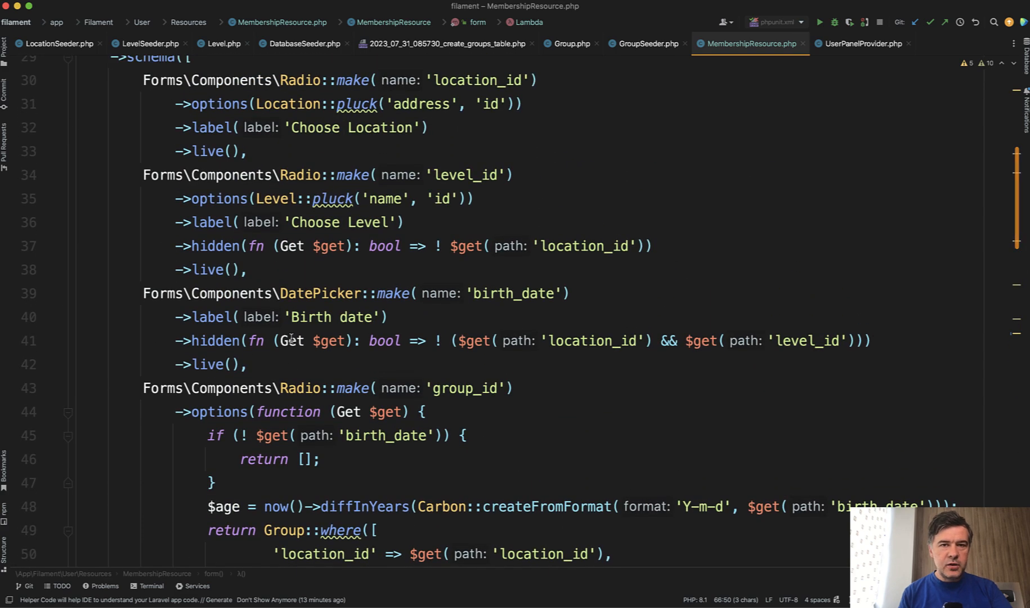